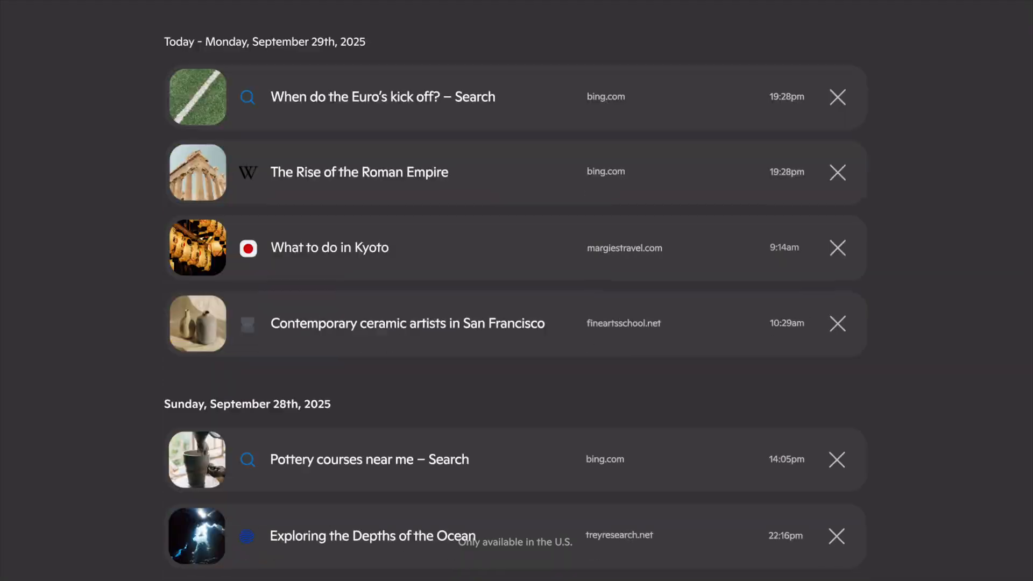
scroll("down", 3)
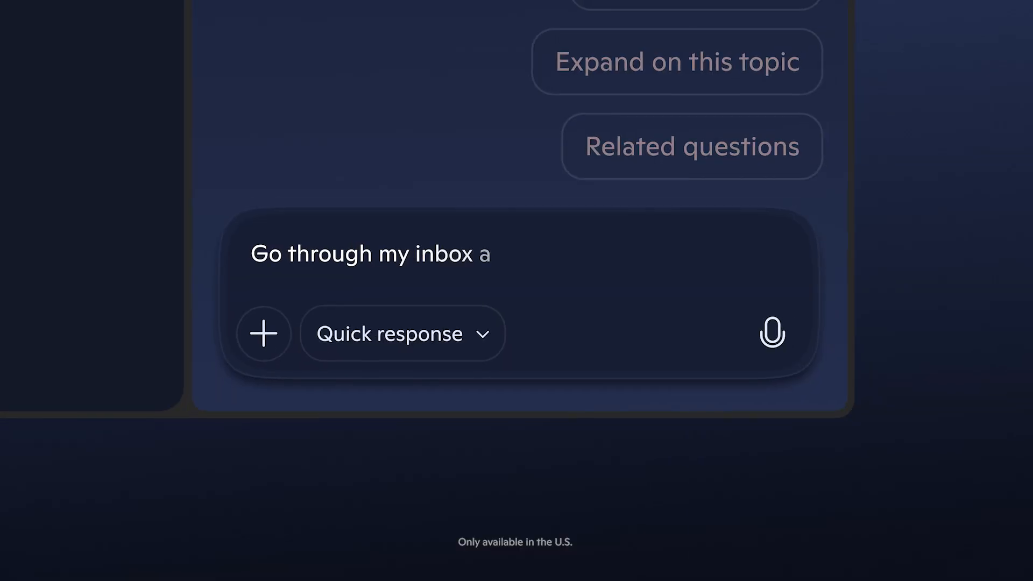
type("nd unsubscribe me from all shopping new")
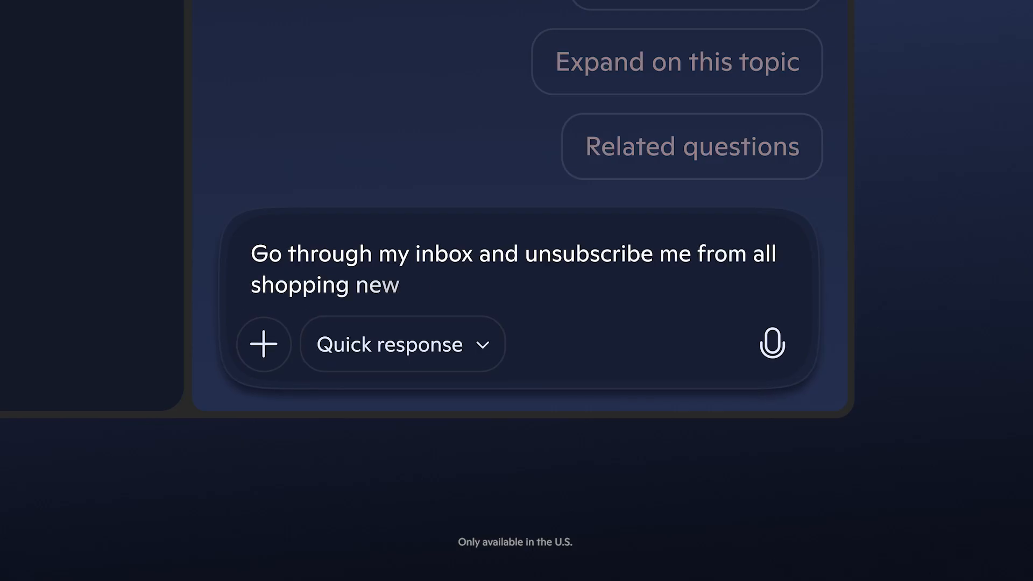